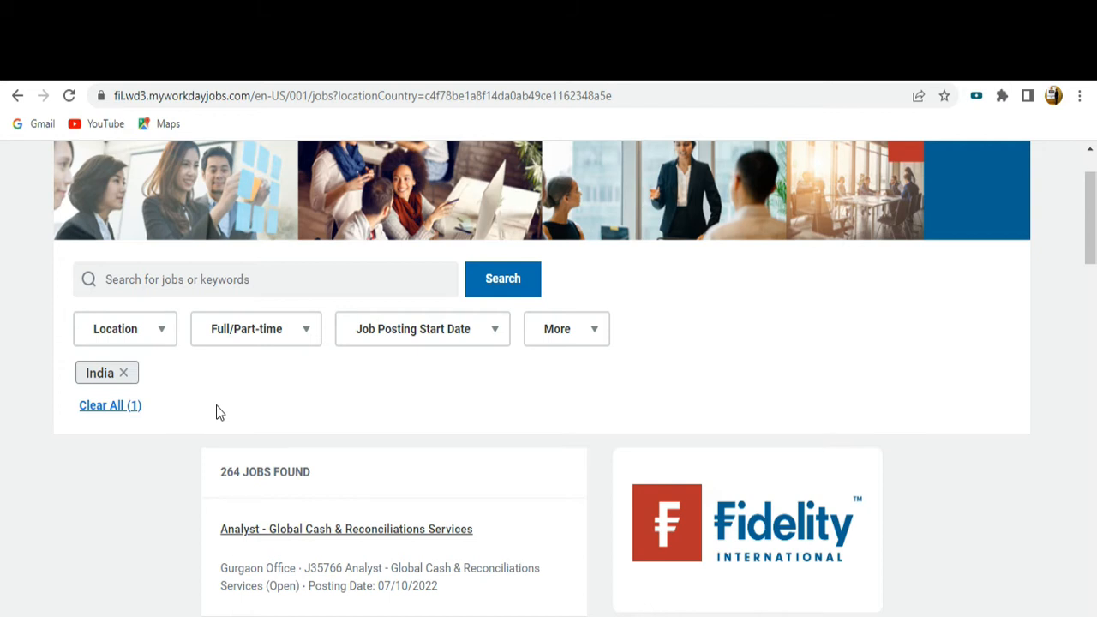
Open the Analyst - Global Cash & Reconciliations Services posting and read its role purpose and key responsibilities.
scroll(down, 3)
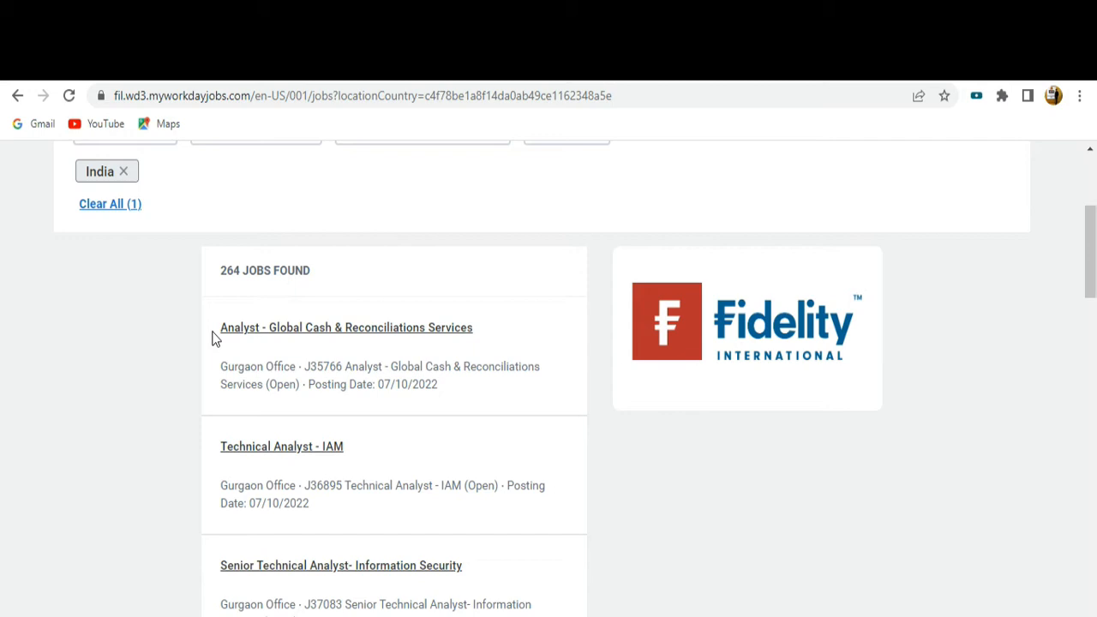
mouse_move(447, 425)
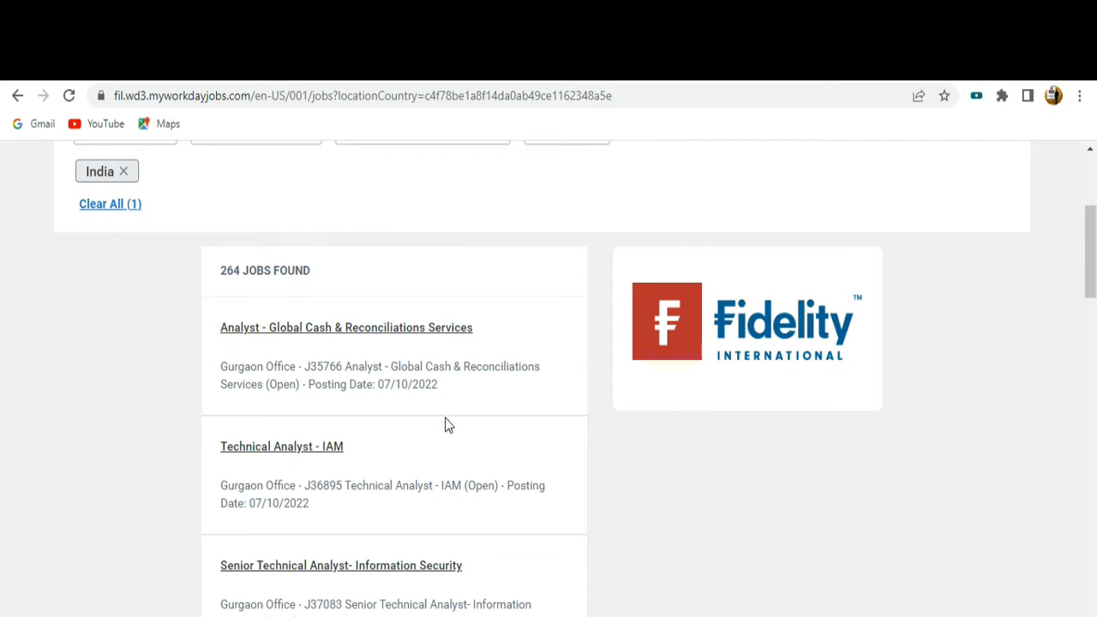
mouse_move(271, 343)
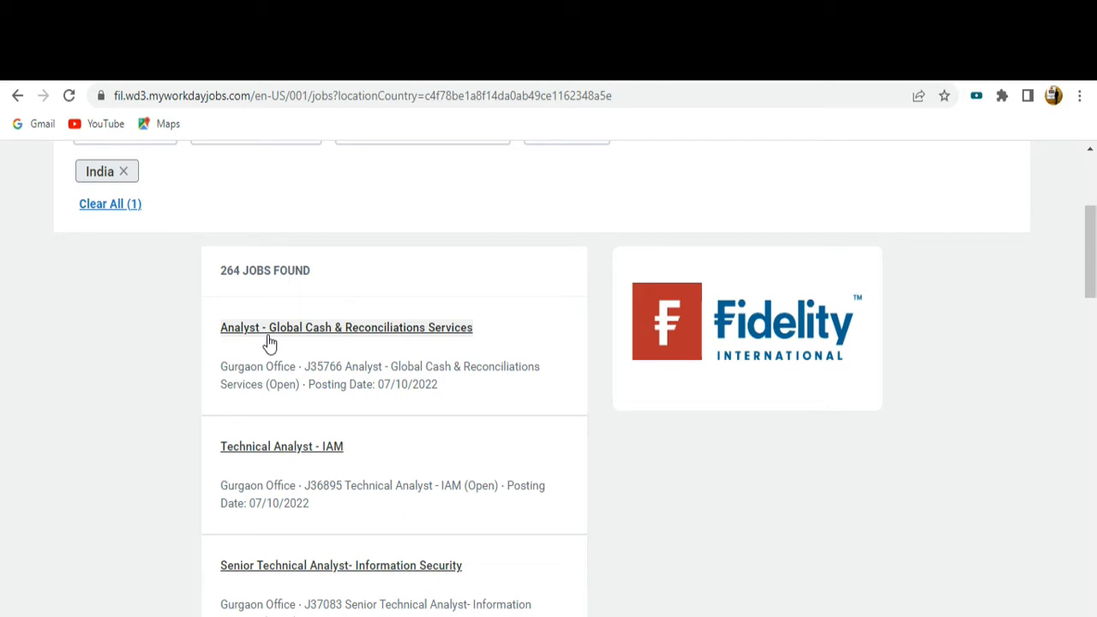
click(346, 328)
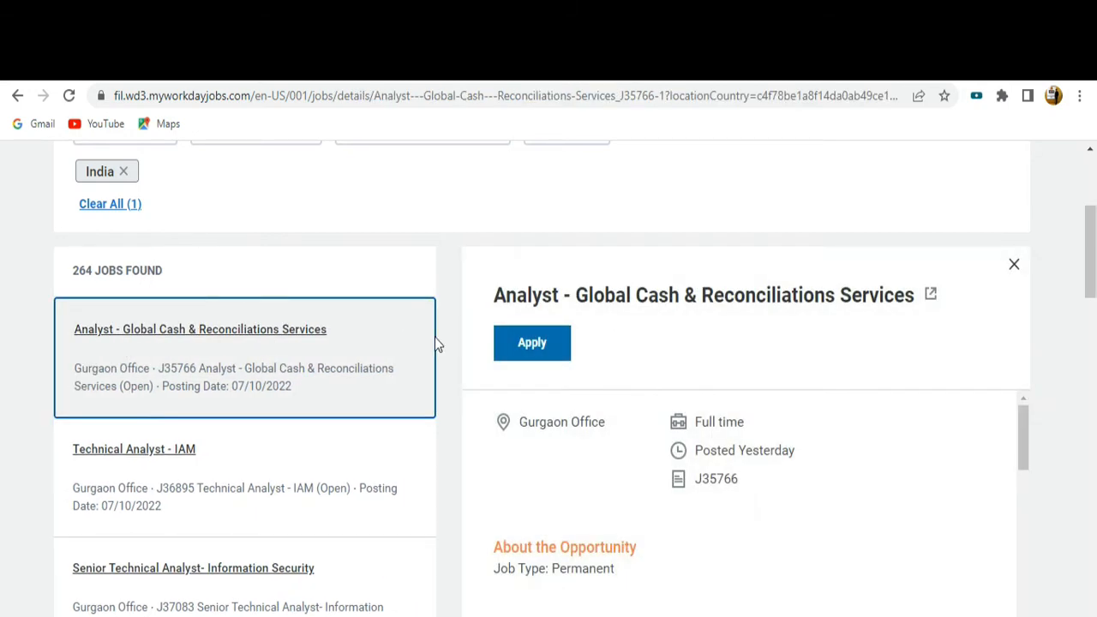
mouse_move(612, 494)
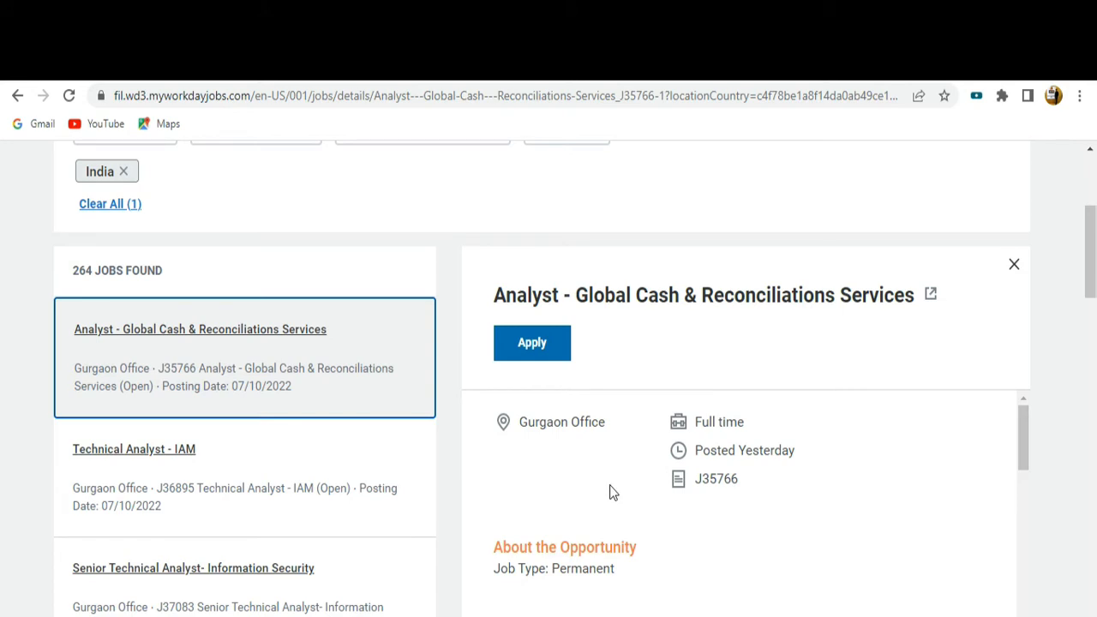
scroll(down, 3)
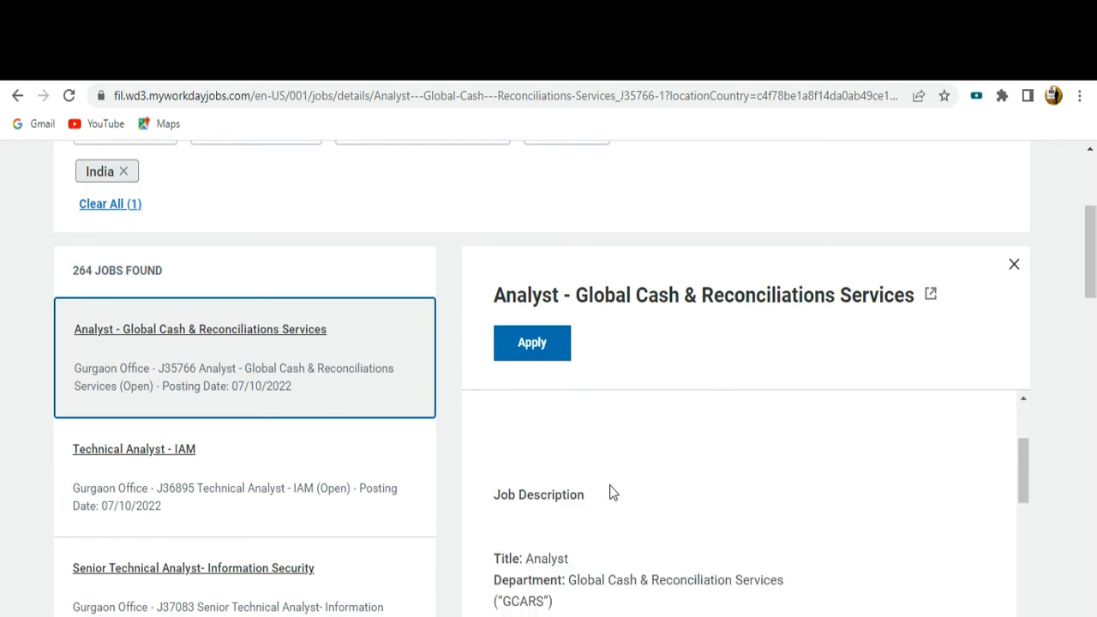
scroll(down, 3)
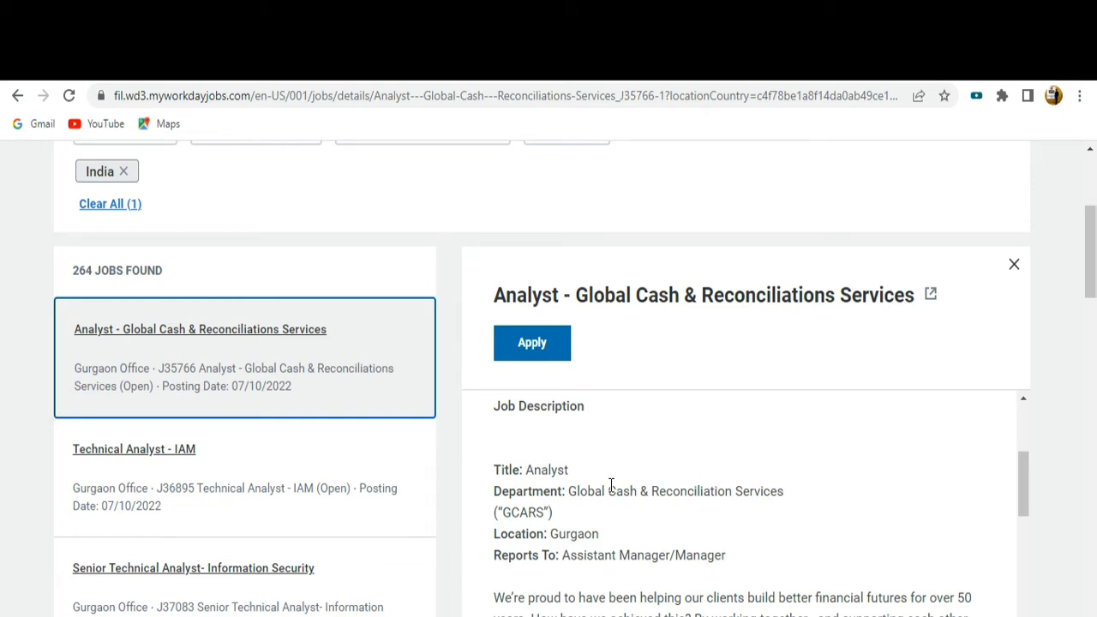
scroll(down, 3)
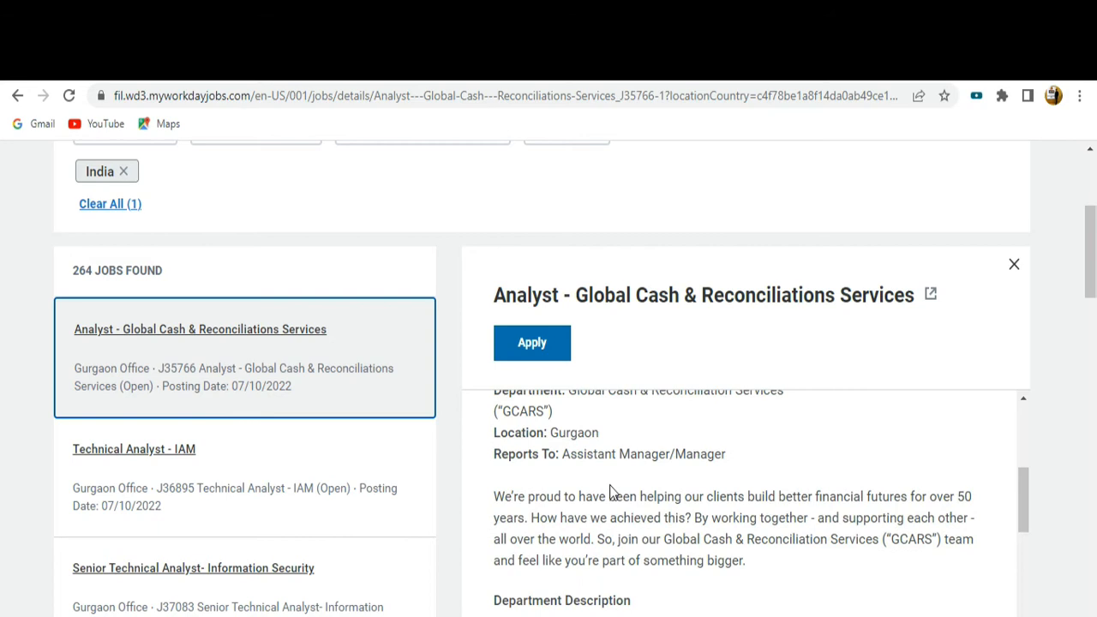
scroll(down, 3)
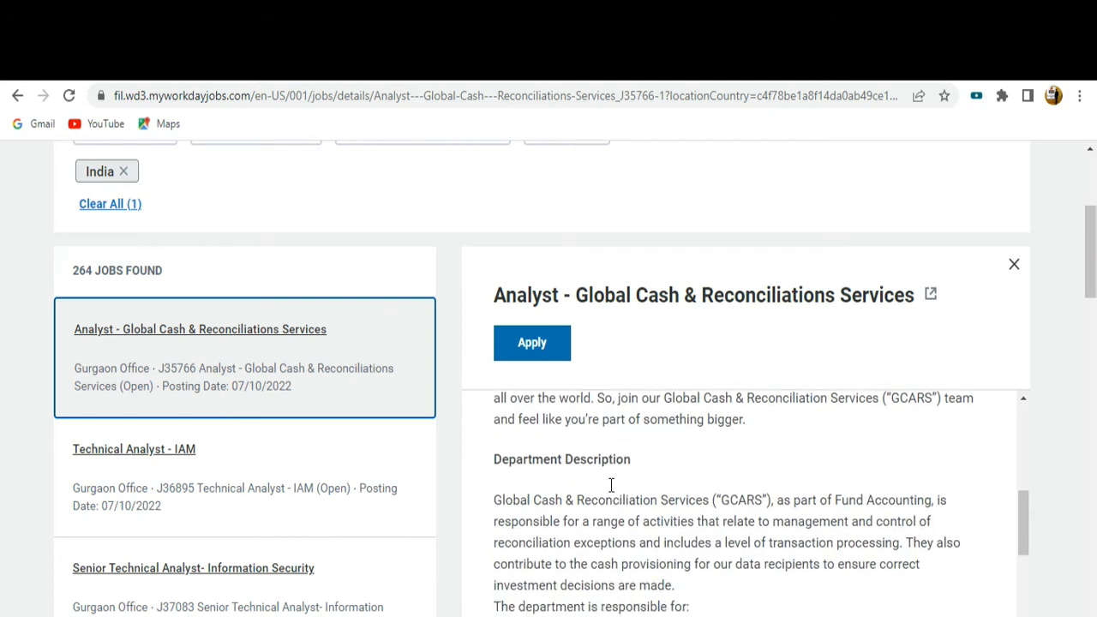
scroll(down, 3)
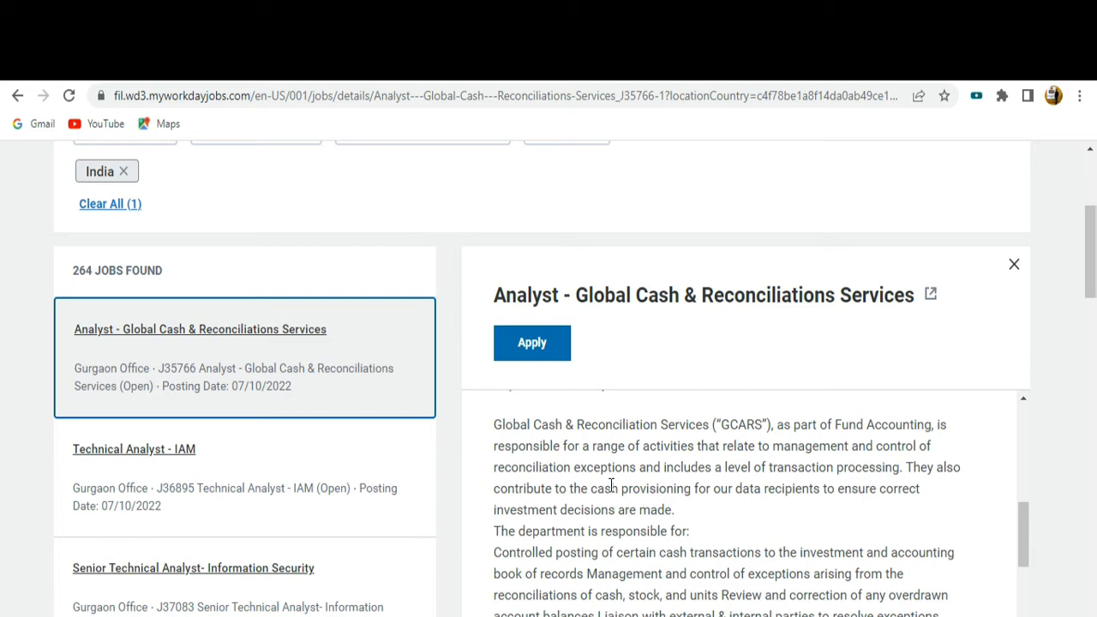
scroll(down, 3)
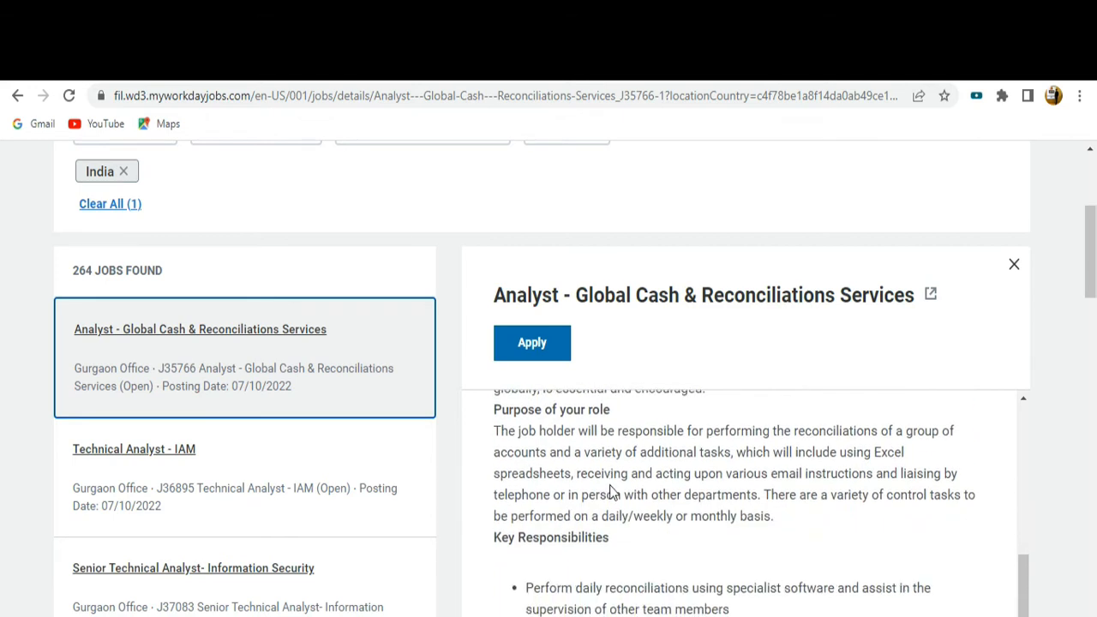
scroll(down, 3)
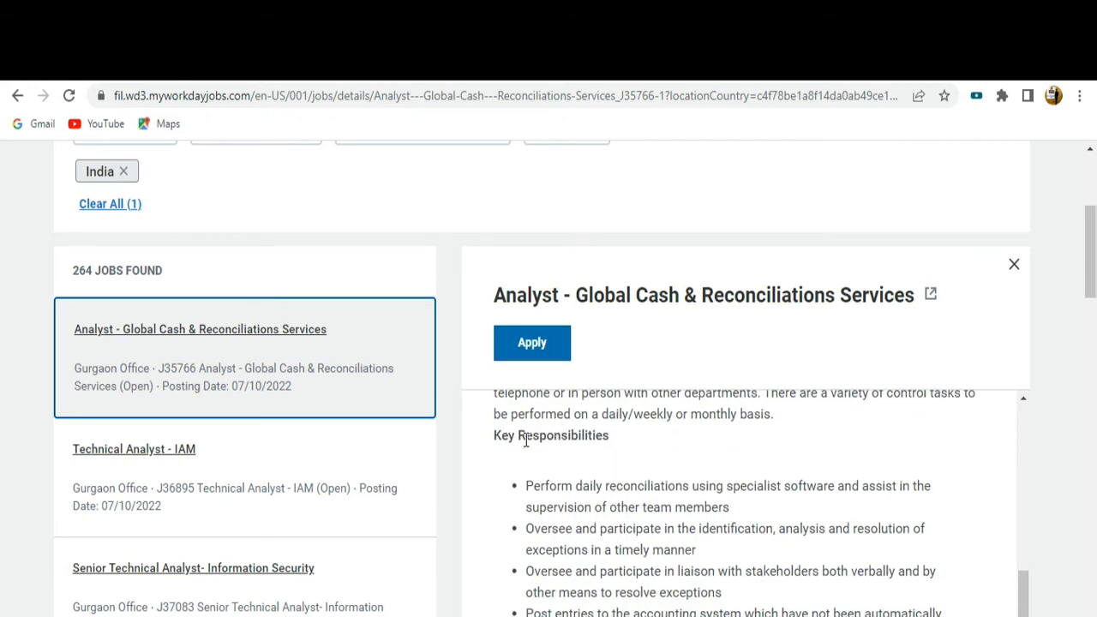
mouse_move(376, 489)
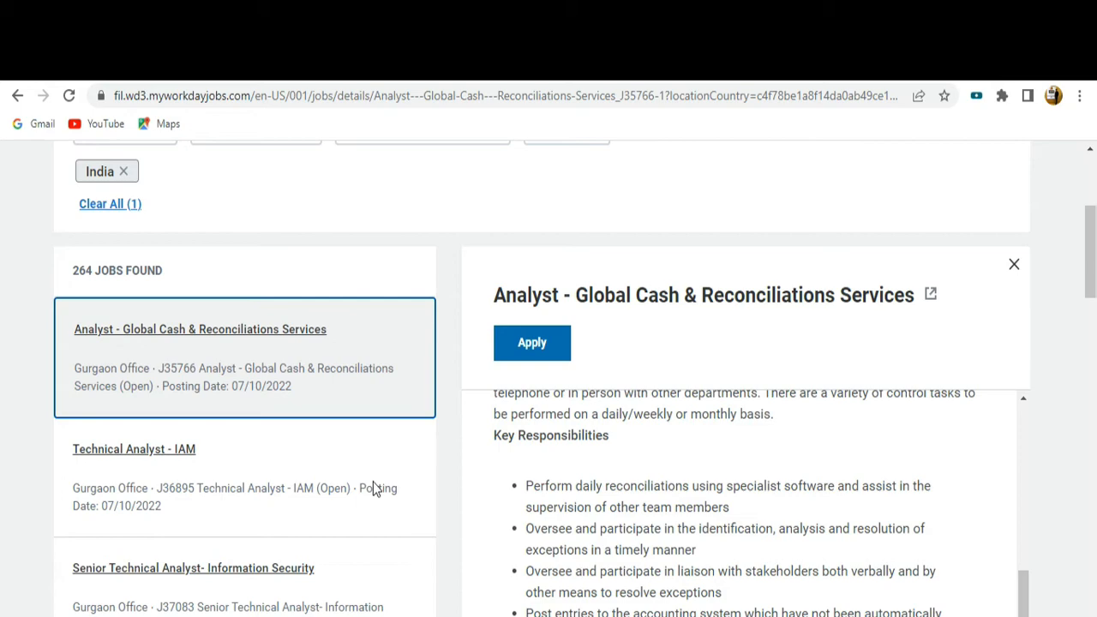
mouse_move(229, 592)
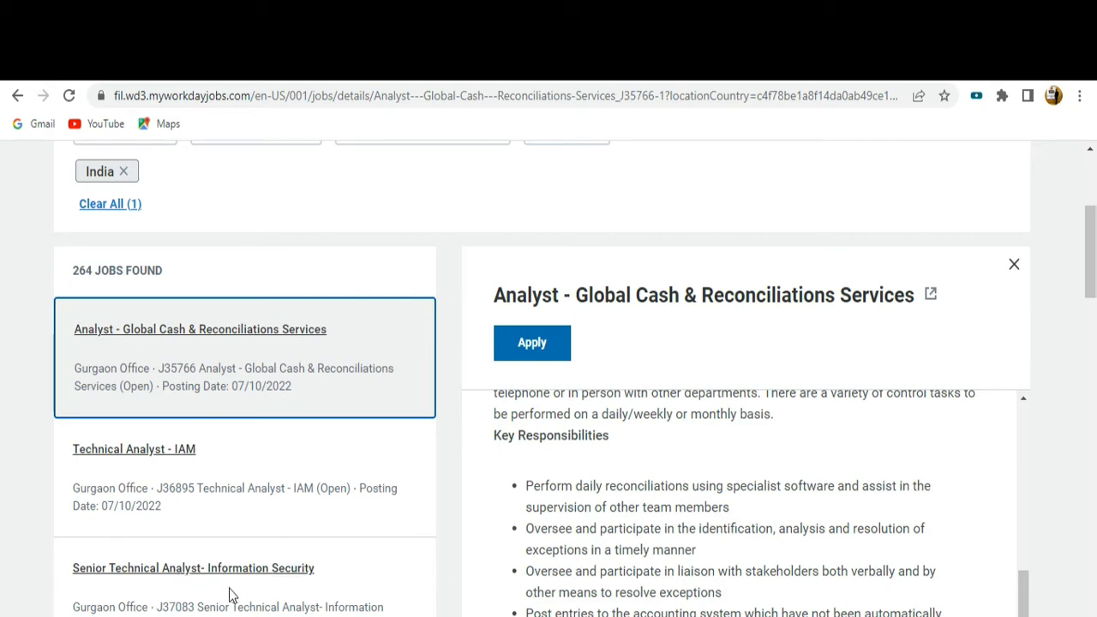
mouse_move(548, 571)
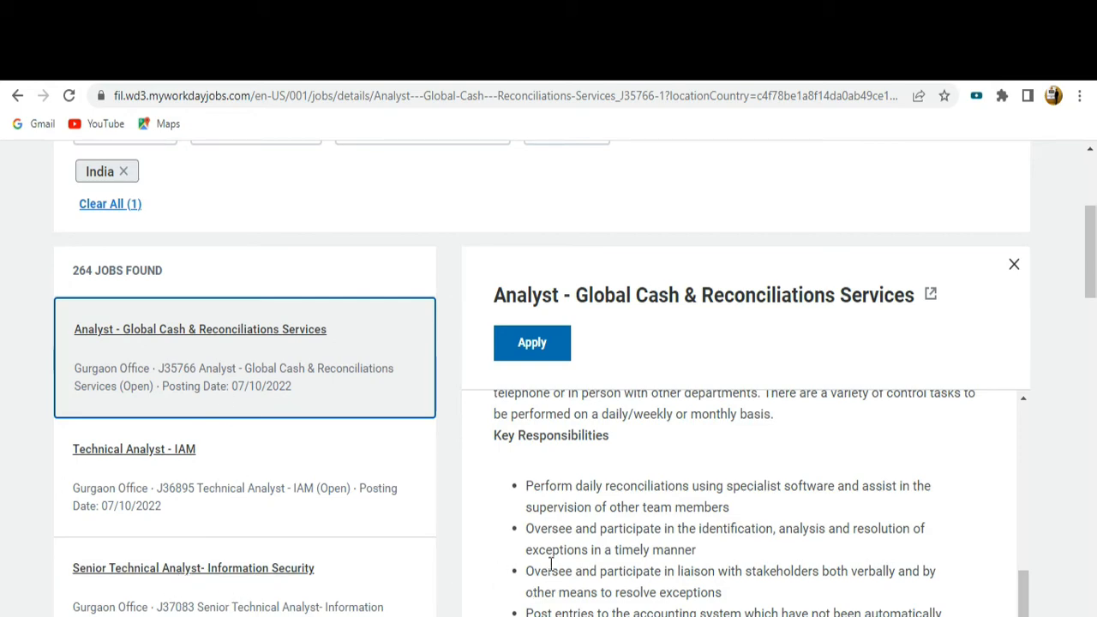
scroll(down, 3)
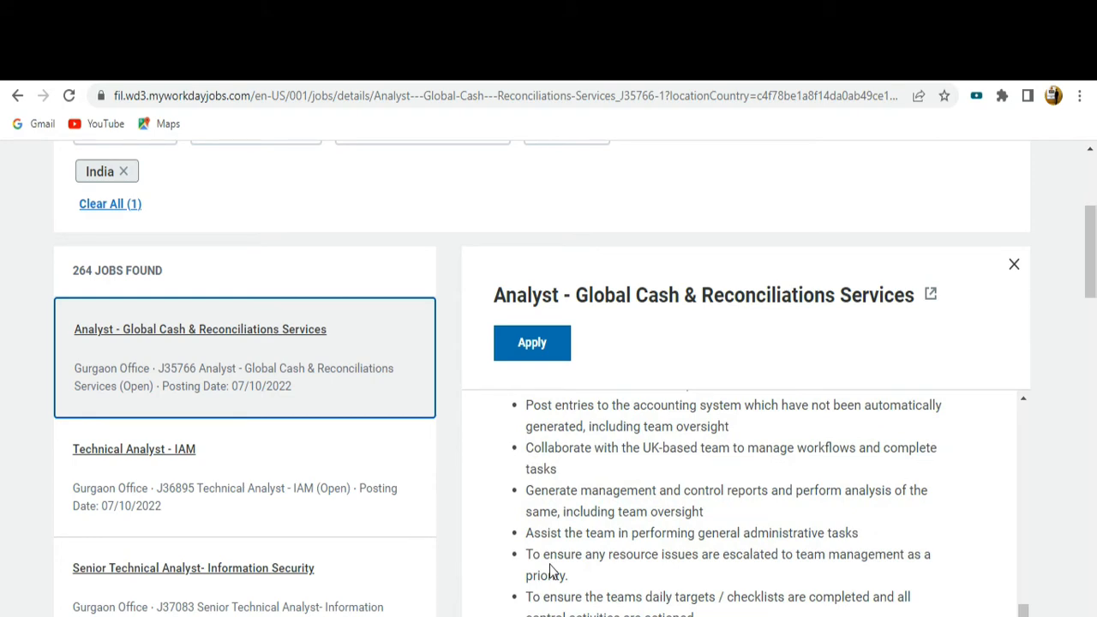
scroll(down, 3)
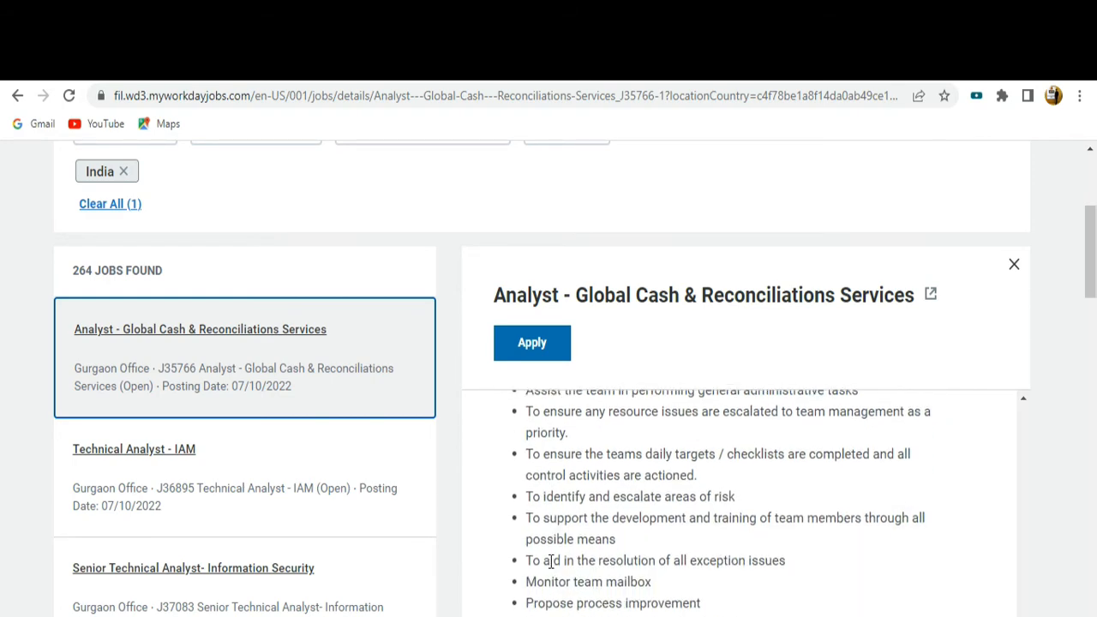
Apply for the Analyst role, choosing Apply Manually rather than autofill or a previous application.
click(532, 343)
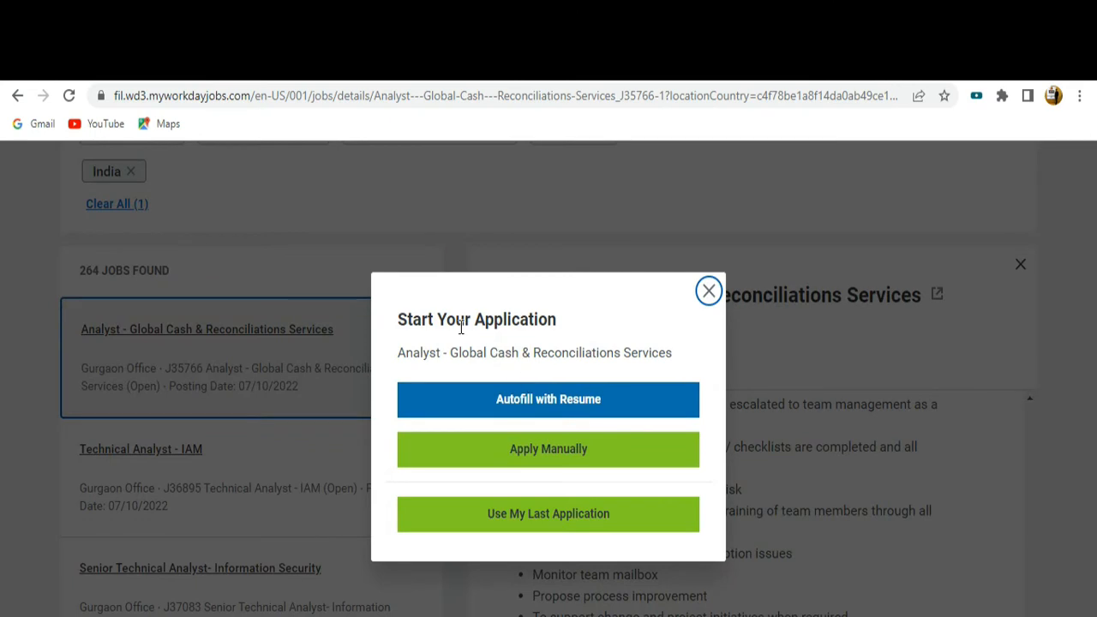
mouse_move(415, 315)
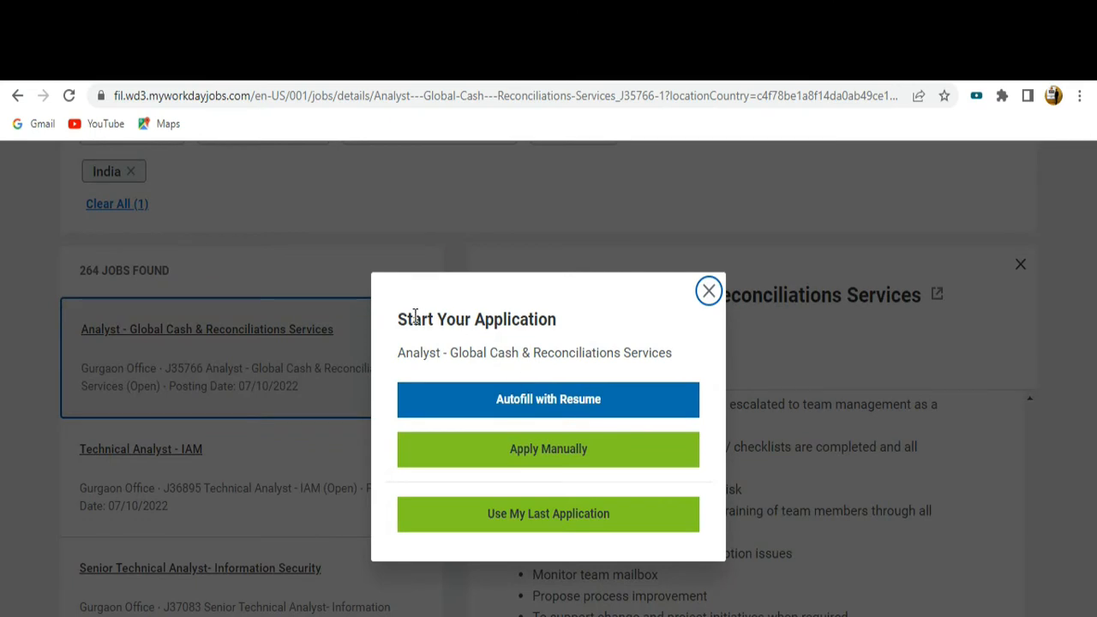
mouse_move(562, 406)
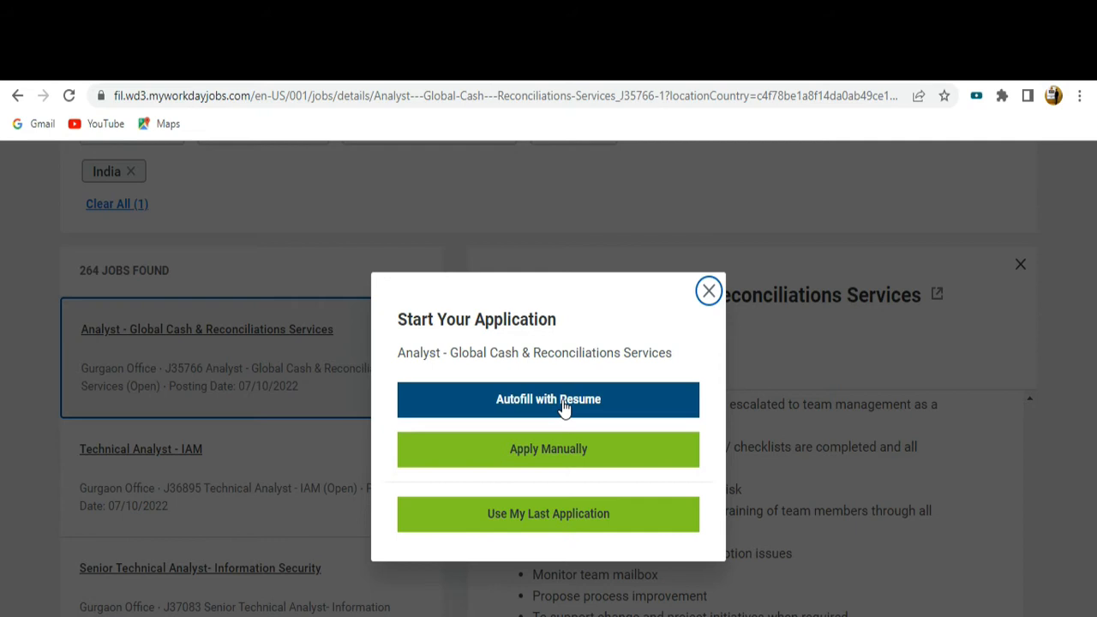
mouse_move(520, 419)
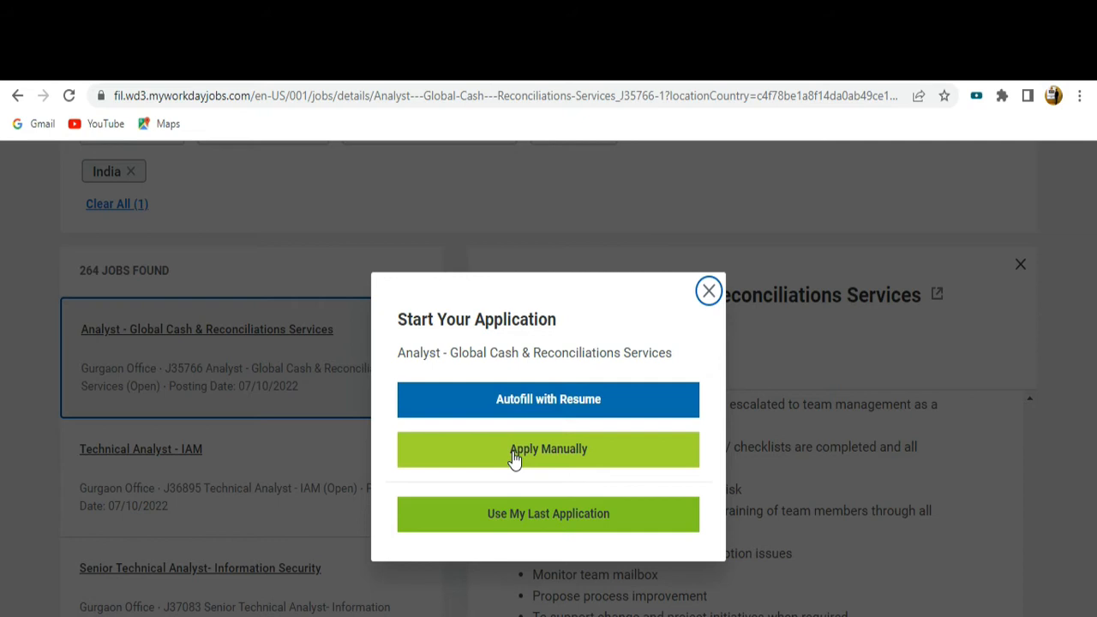
mouse_move(517, 521)
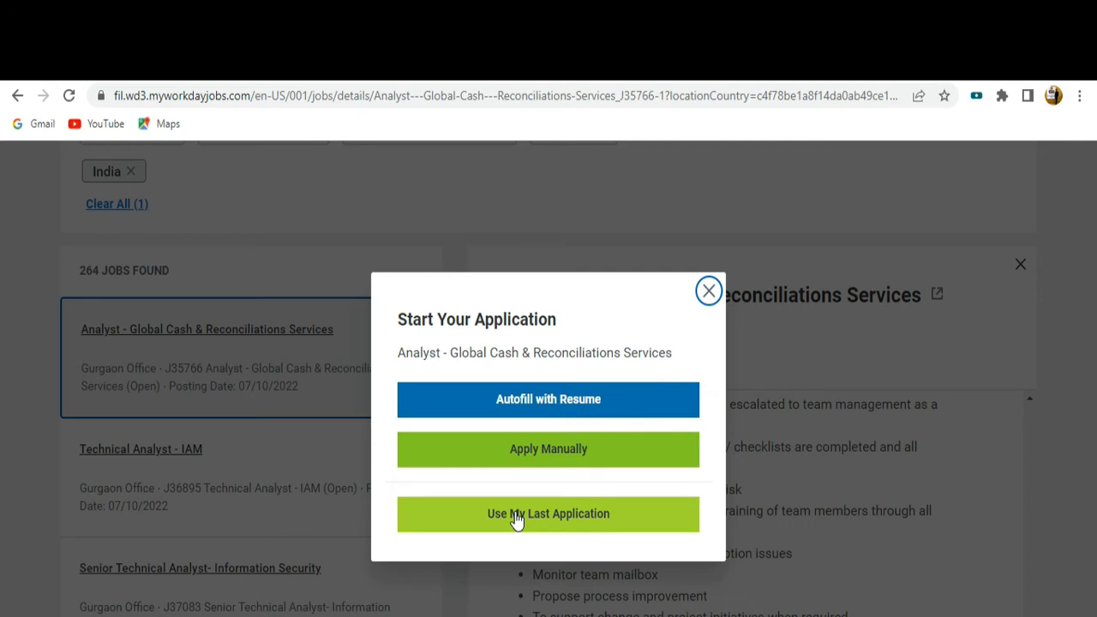
mouse_move(535, 456)
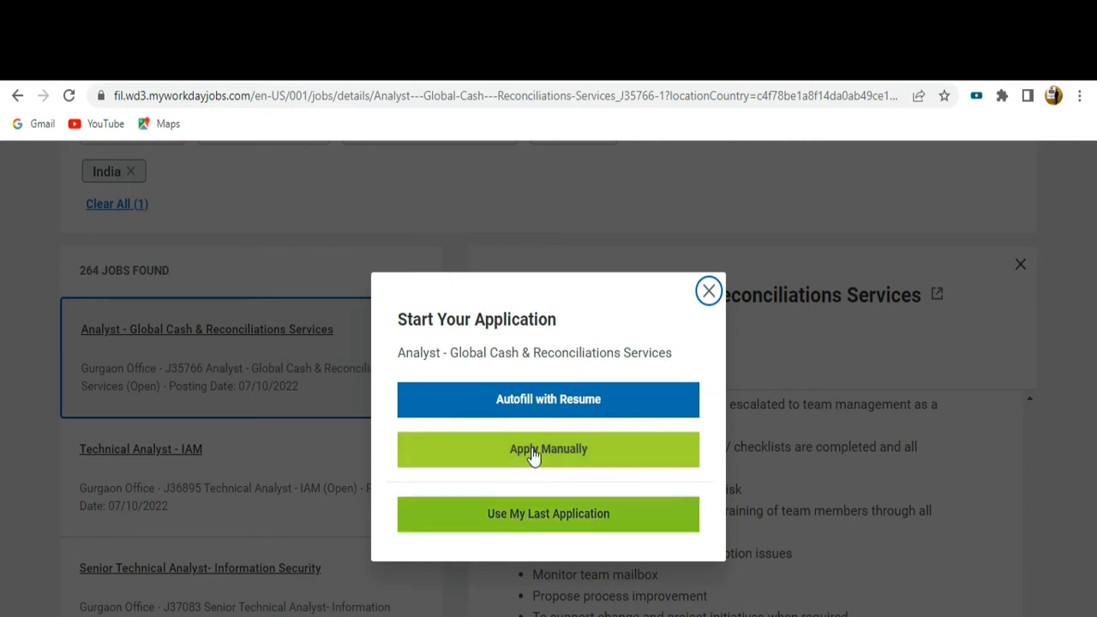
mouse_move(535, 473)
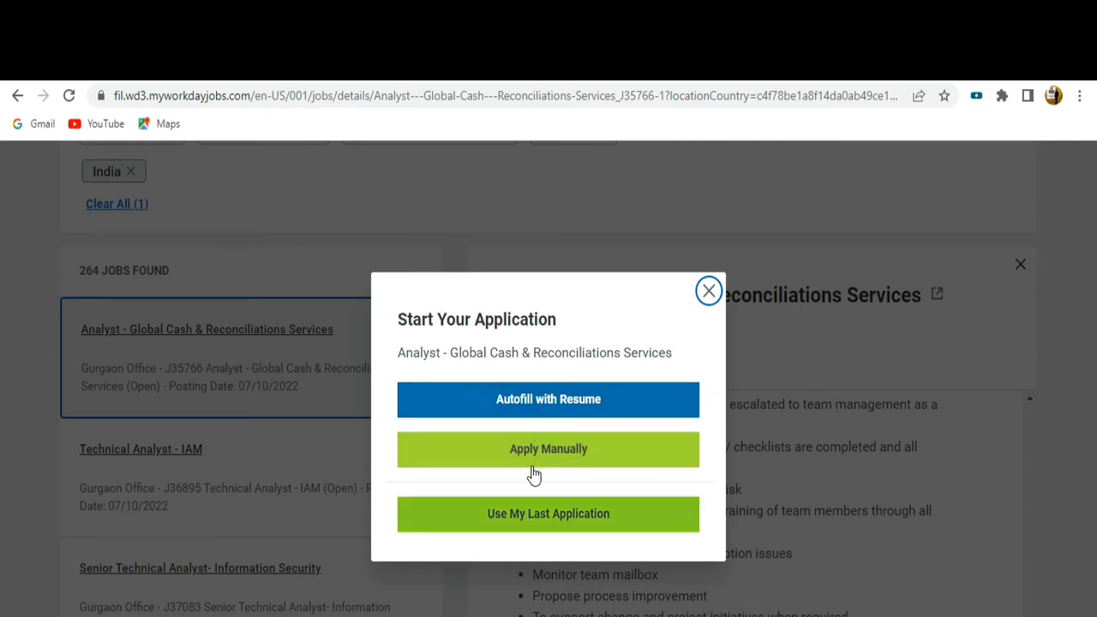
click(549, 450)
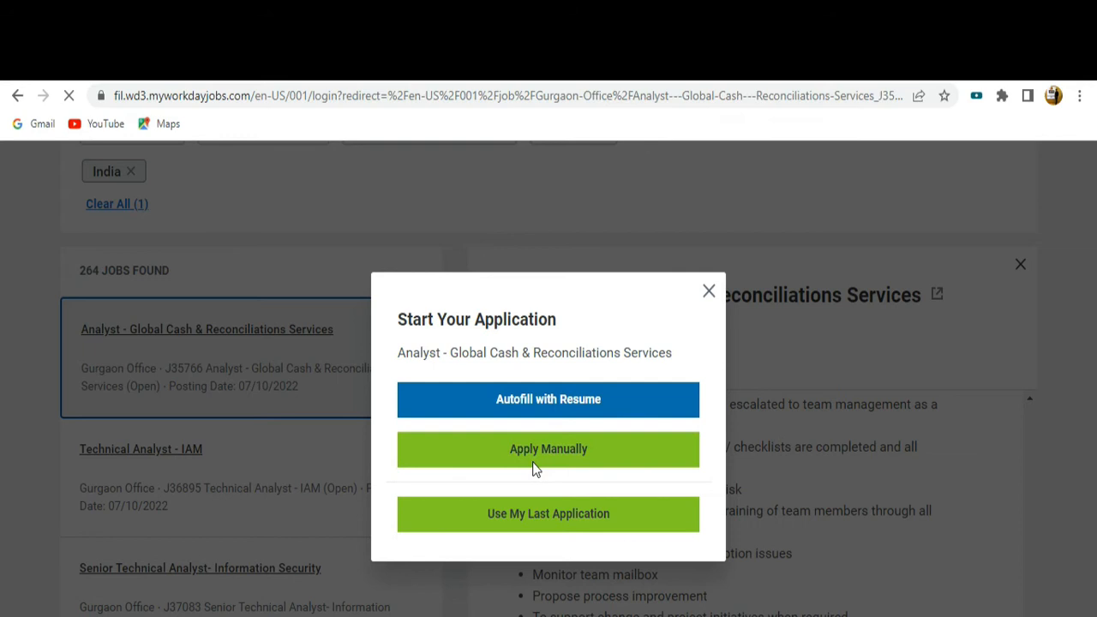
Reach the sign-in page with email, password and create-account options required before applying.
click(549, 449)
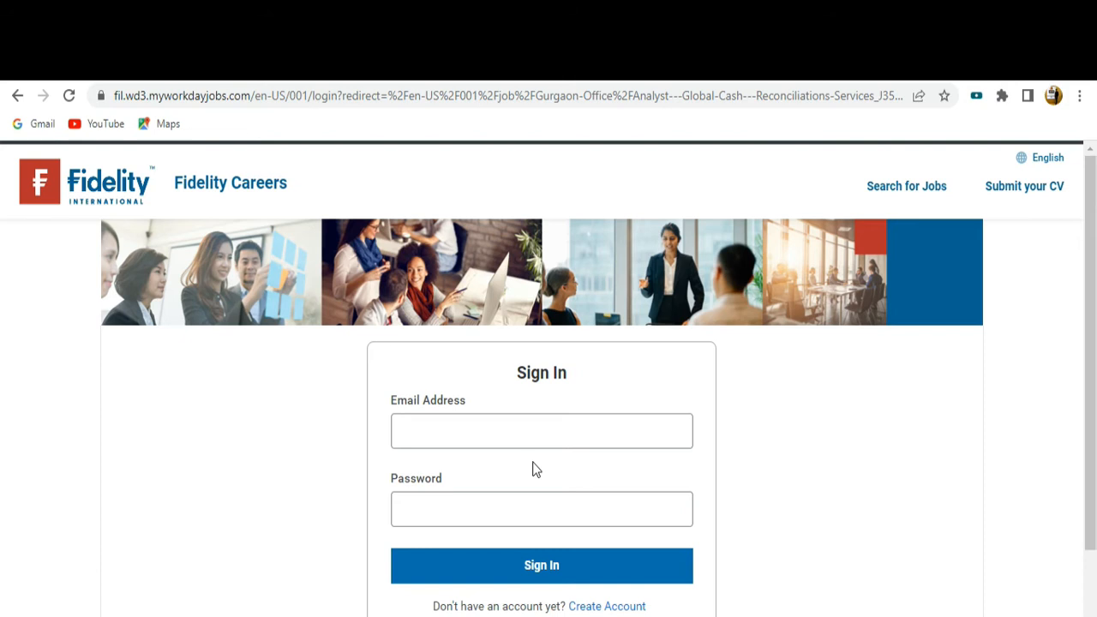
click(542, 432)
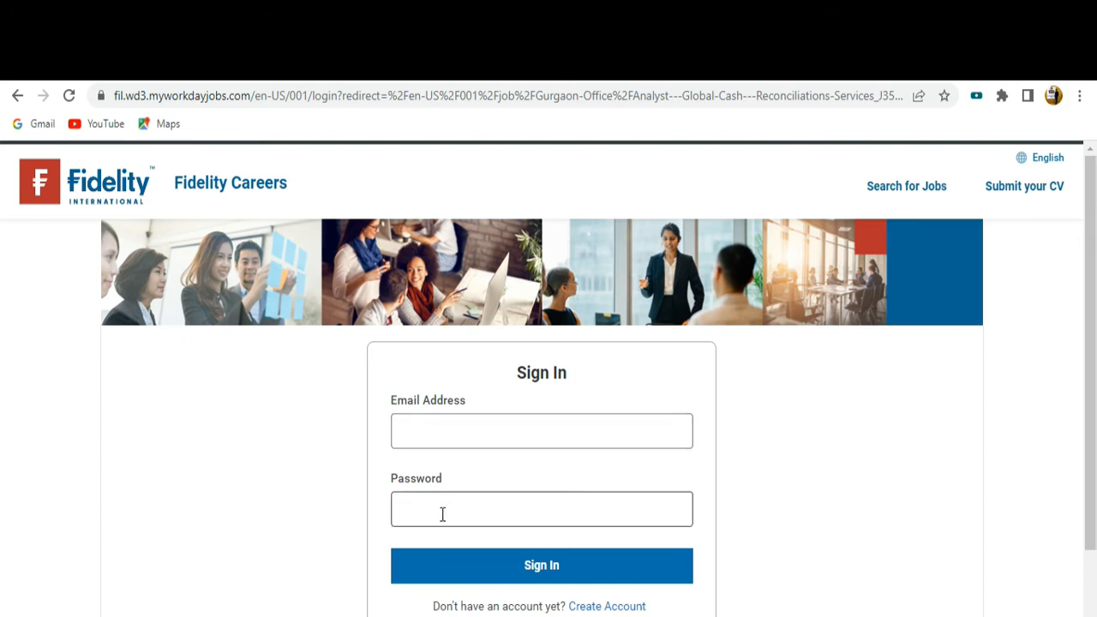
mouse_move(480, 522)
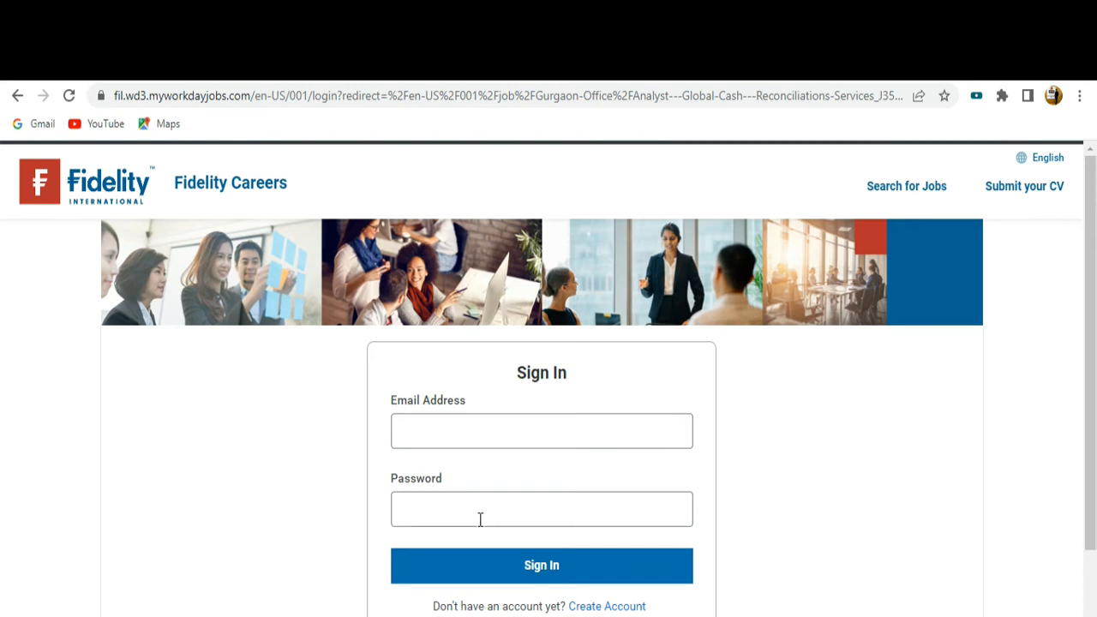
mouse_move(538, 570)
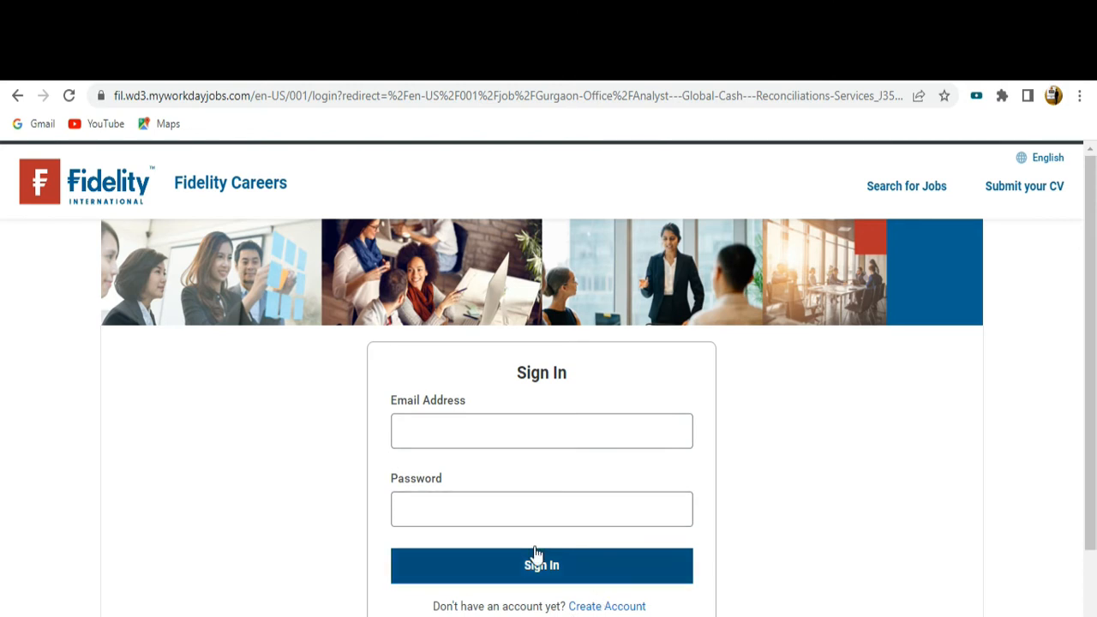
mouse_move(254, 139)
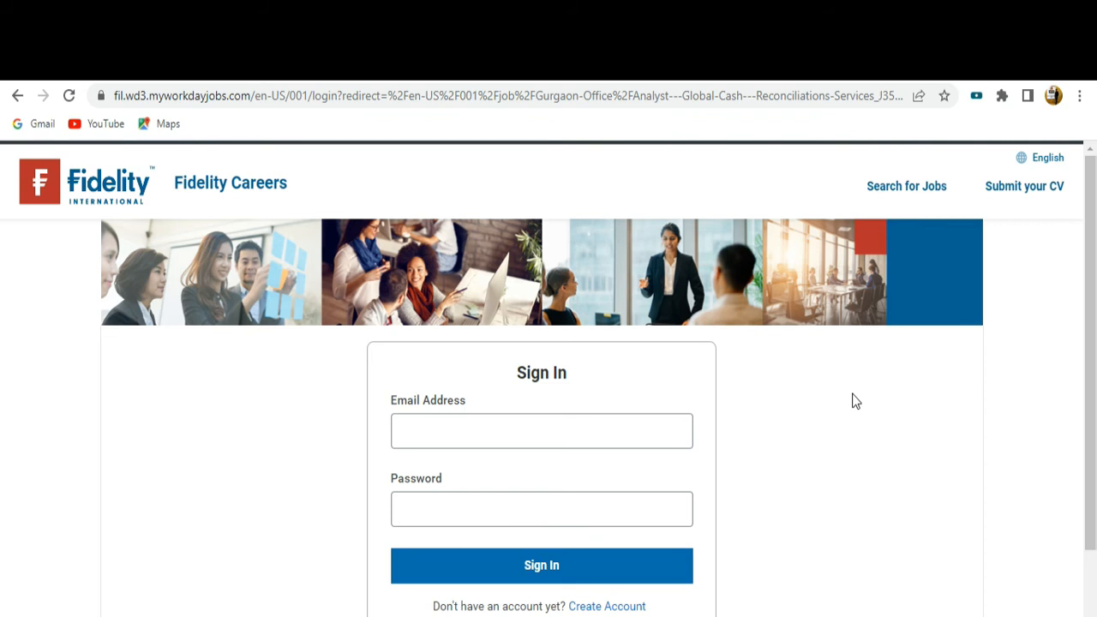
mouse_move(934, 288)
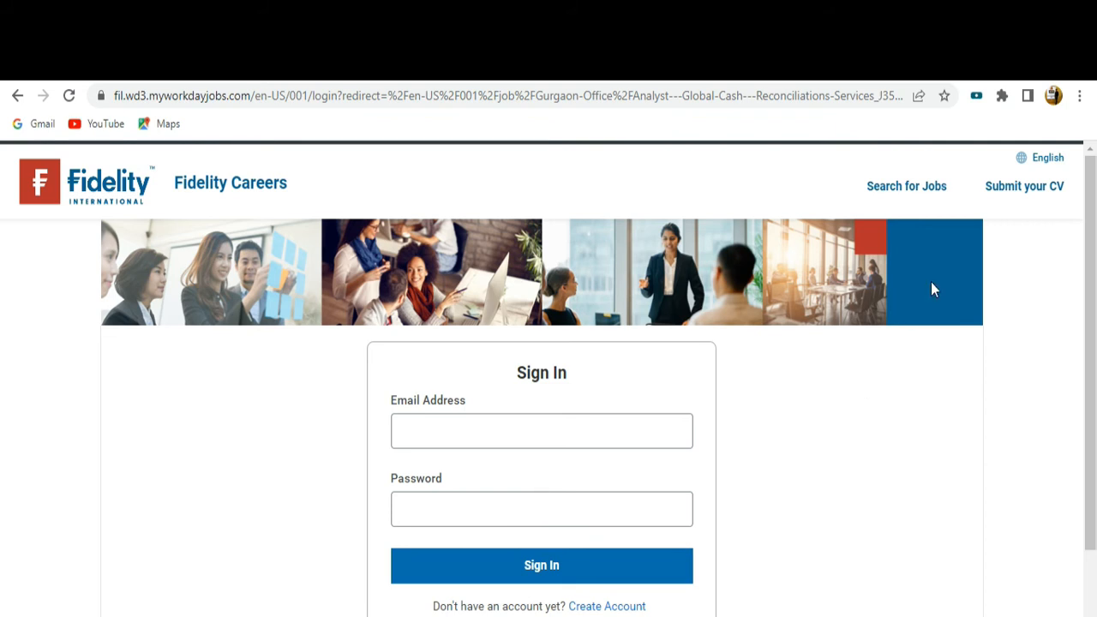
mouse_move(1015, 199)
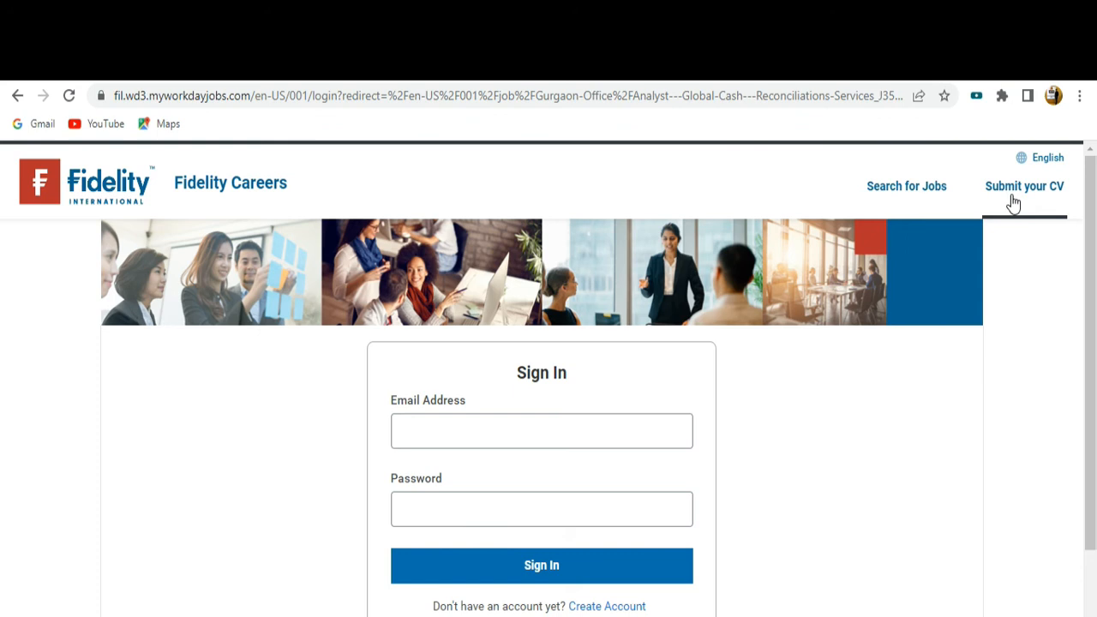
Open Submit your CV and review its country, name, phone, CV upload and consent fields.
click(1025, 185)
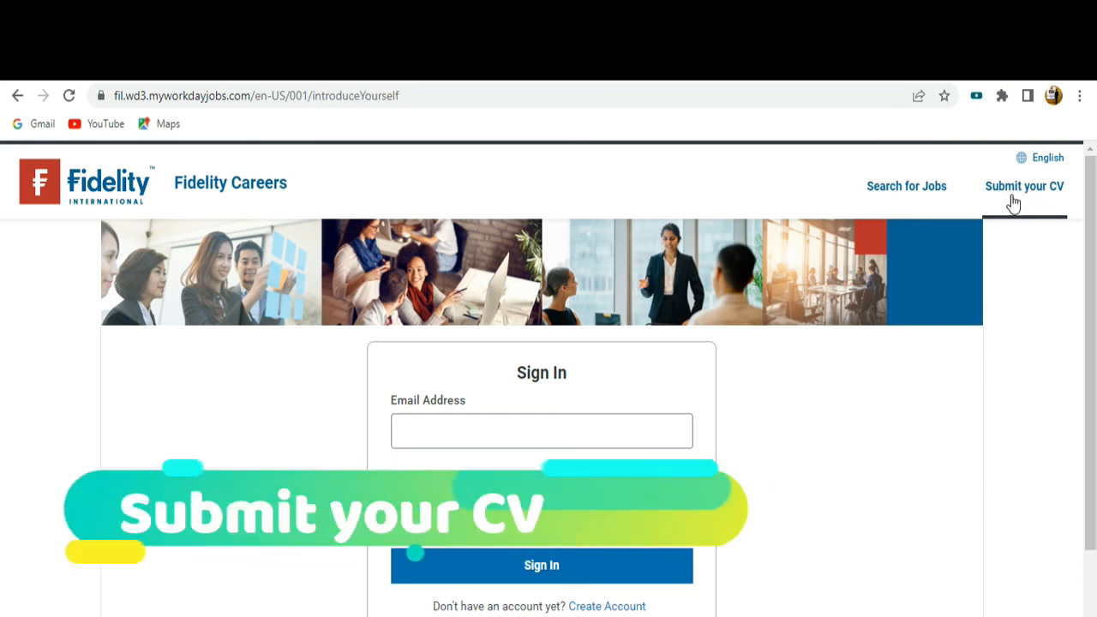
click(1025, 185)
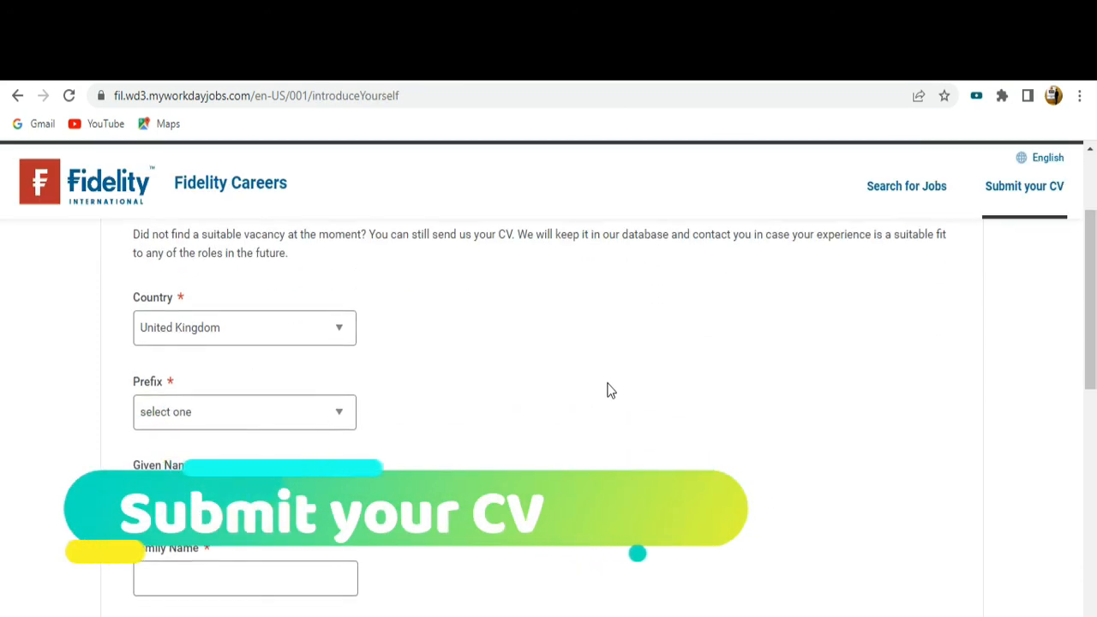
scroll(down, 3)
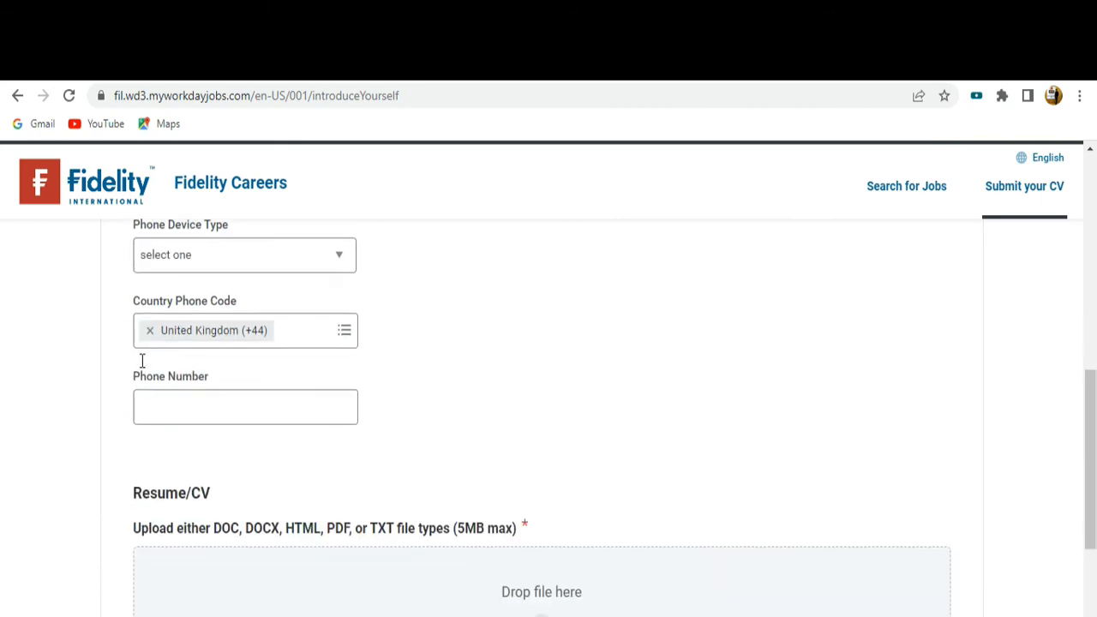
scroll(down, 3)
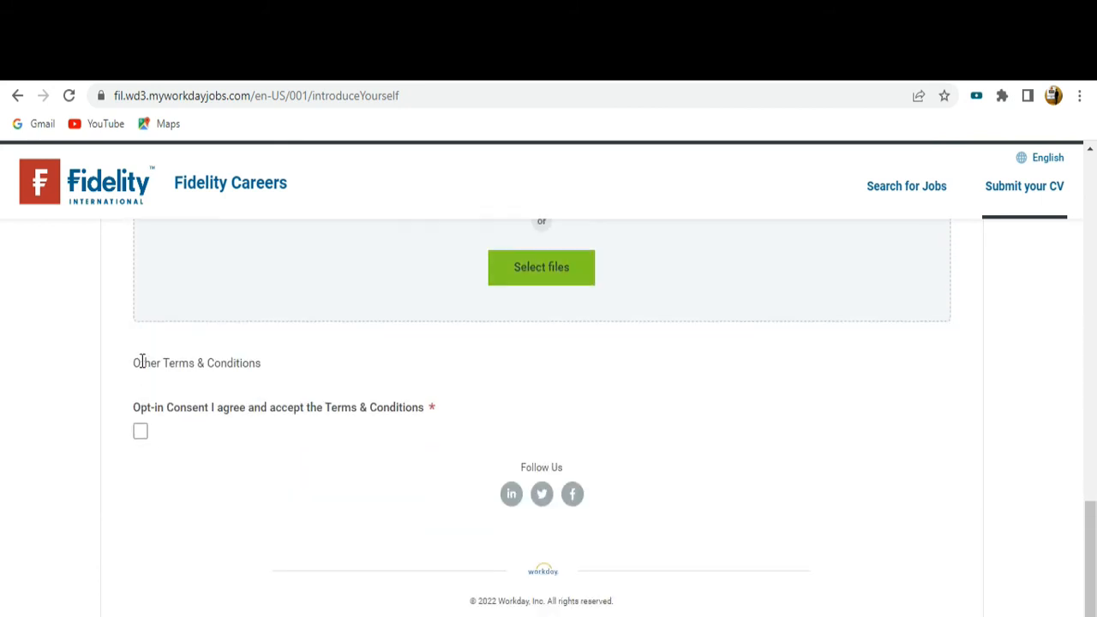